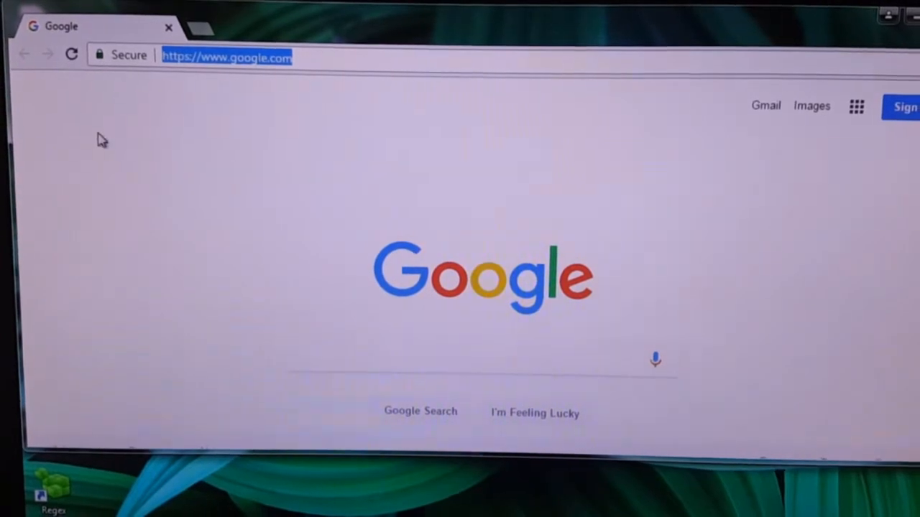
- Load the printer's CentreWare Internet Services page at 192.168.132.30
type("192.168.132.30")
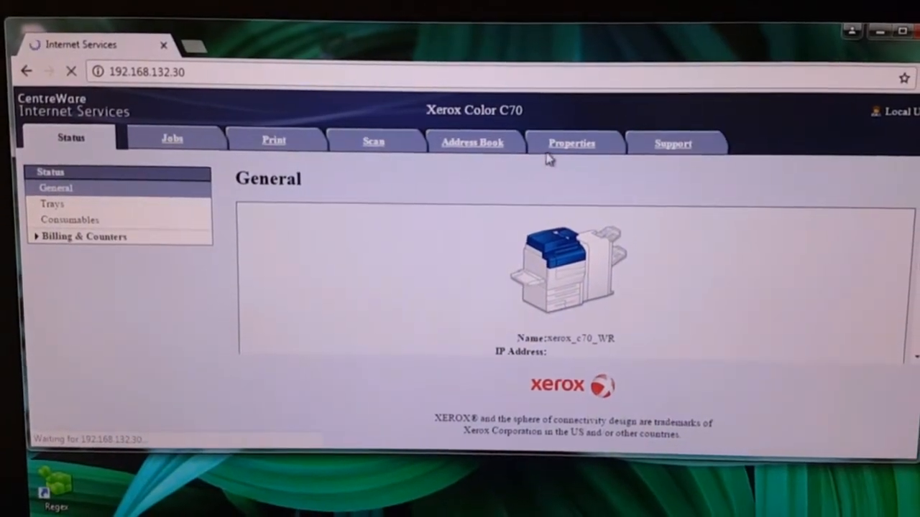
- Go to the Properties tab and expand SMart eSolutions Setup in the left navigation
left_click(573, 143)
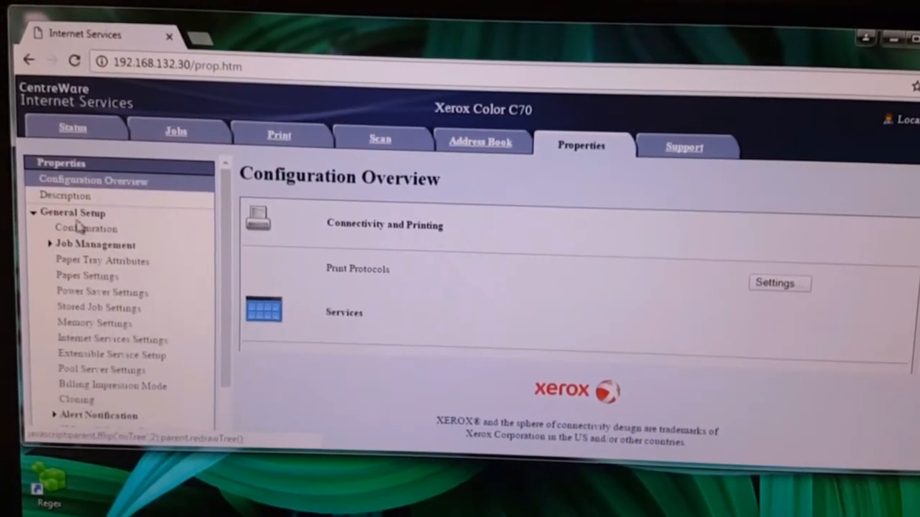
scroll("down", 3)
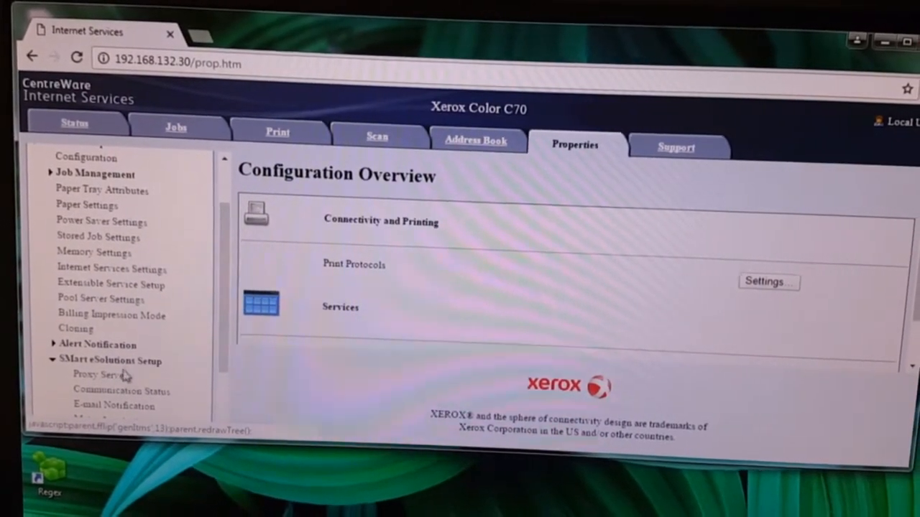
left_click(120, 392)
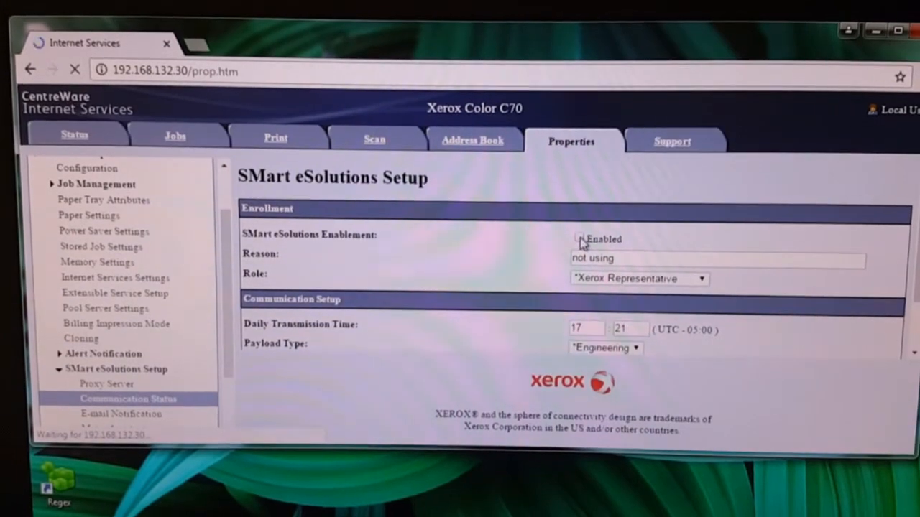
- Uncheck SMart eSolutions Enabled, leaving role as Xerox Representative
left_click(639, 279)
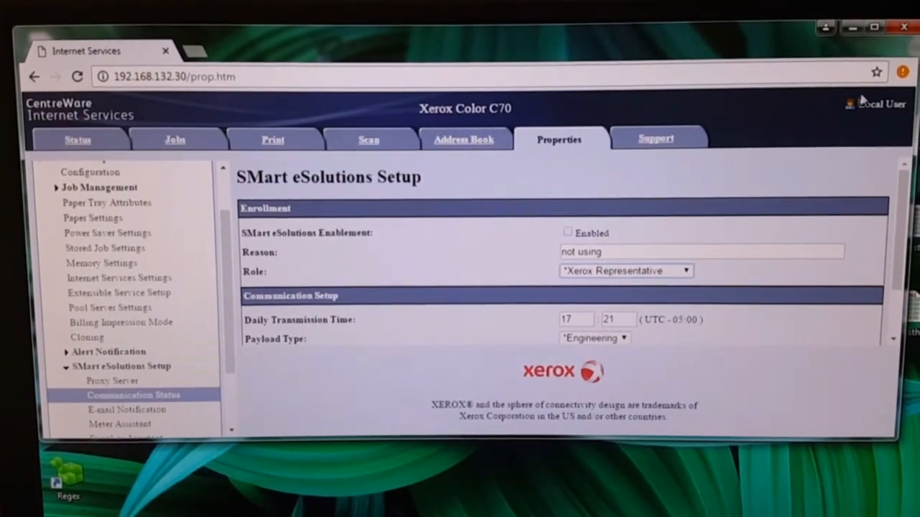
mouse_move(769, 361)
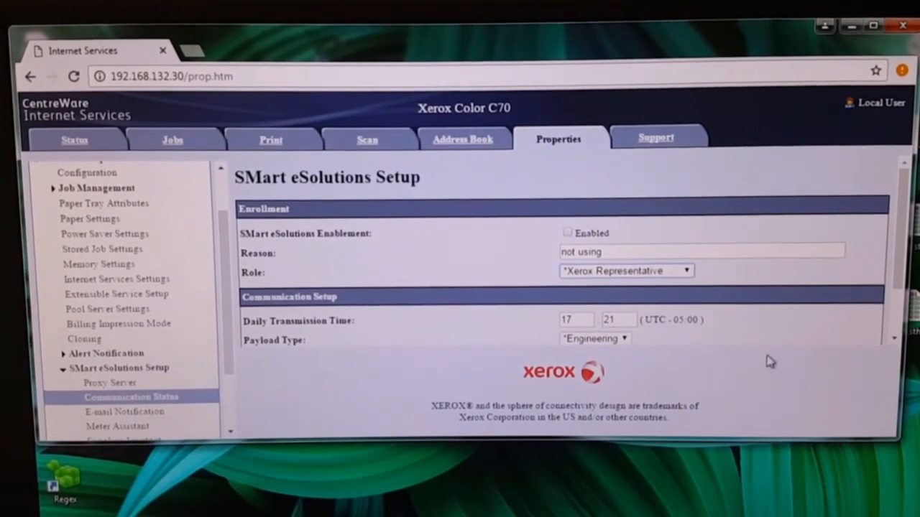